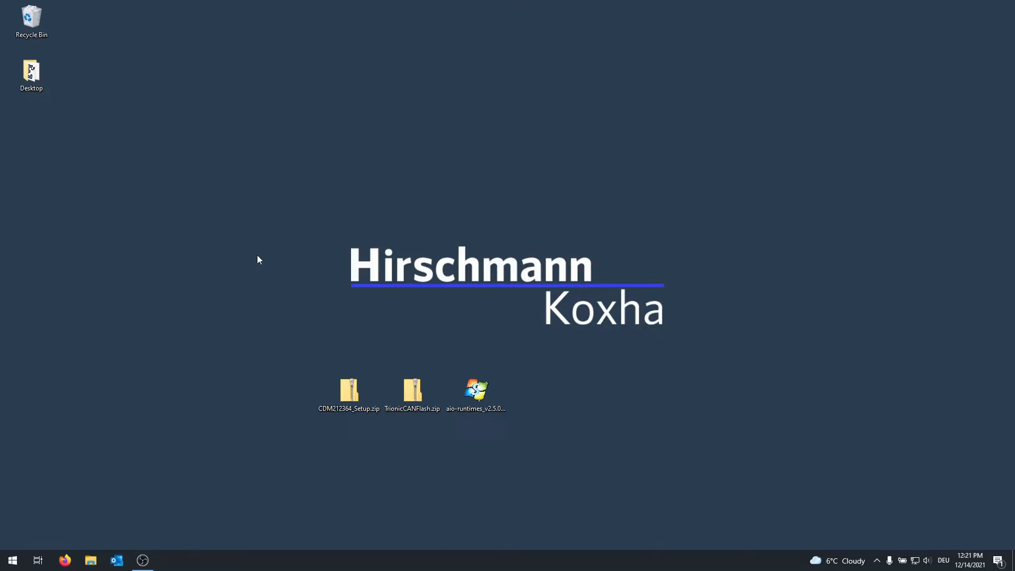
mouse_move(336, 424)
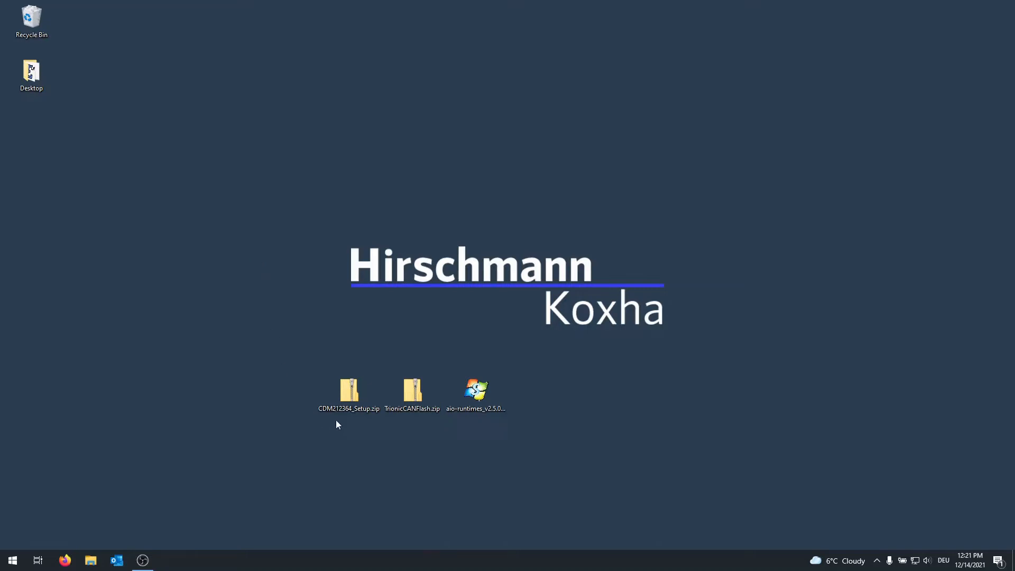
Extract CDM212364_Setup.zip to its default folder and select CDM212364_Setup.exe.
click(348, 391)
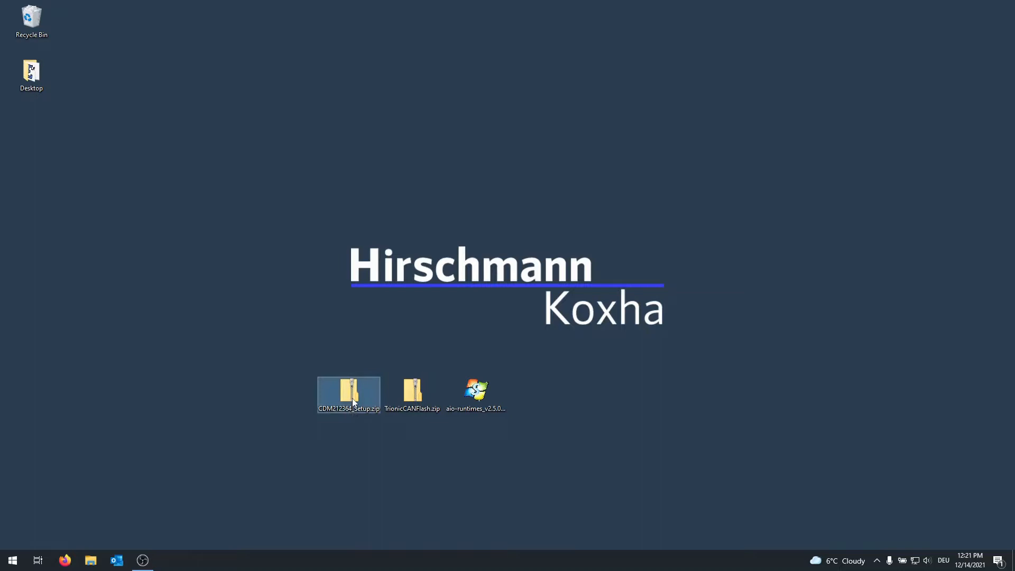
right_click(348, 395)
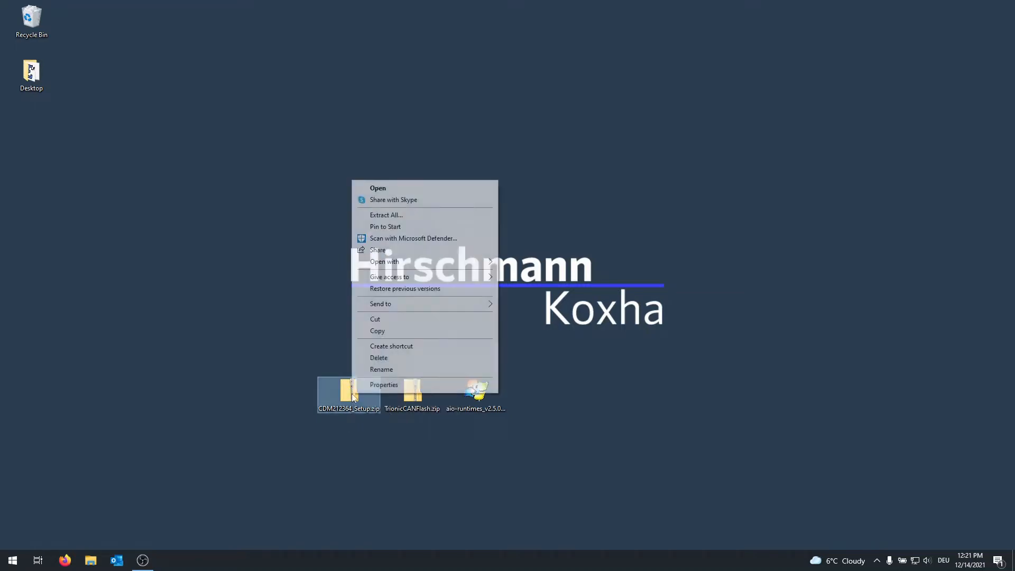
click(385, 215)
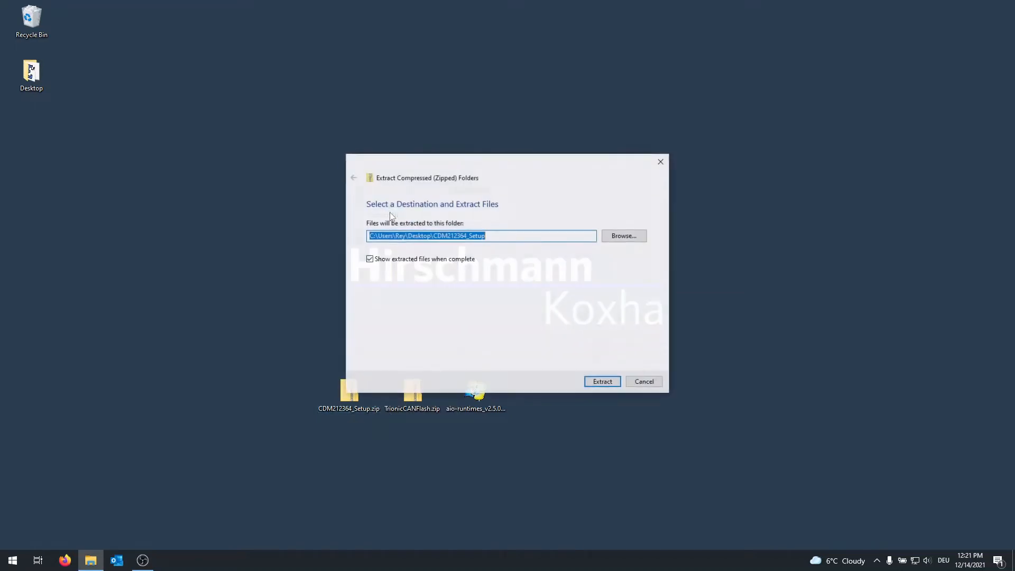
click(600, 381)
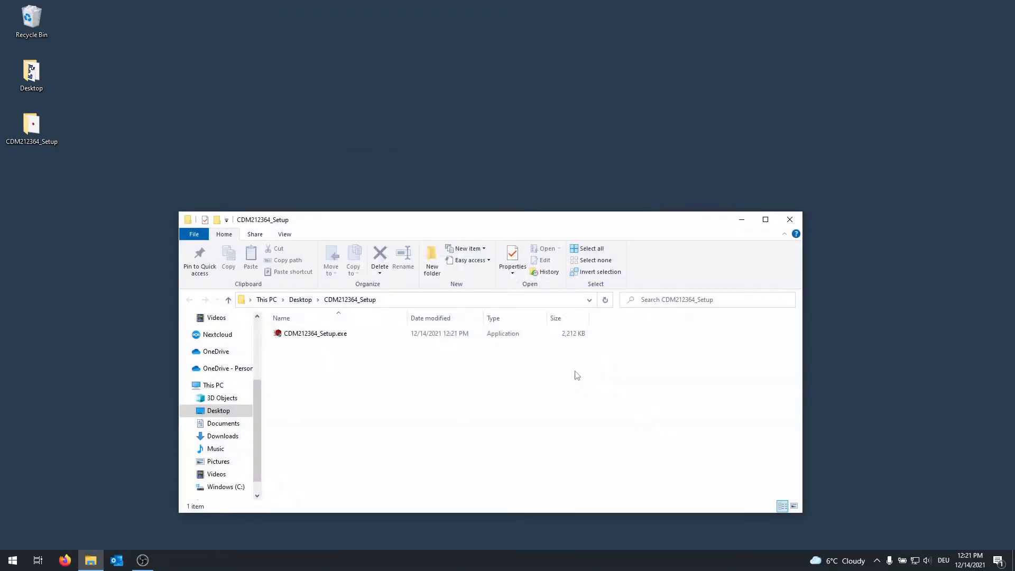
click(315, 334)
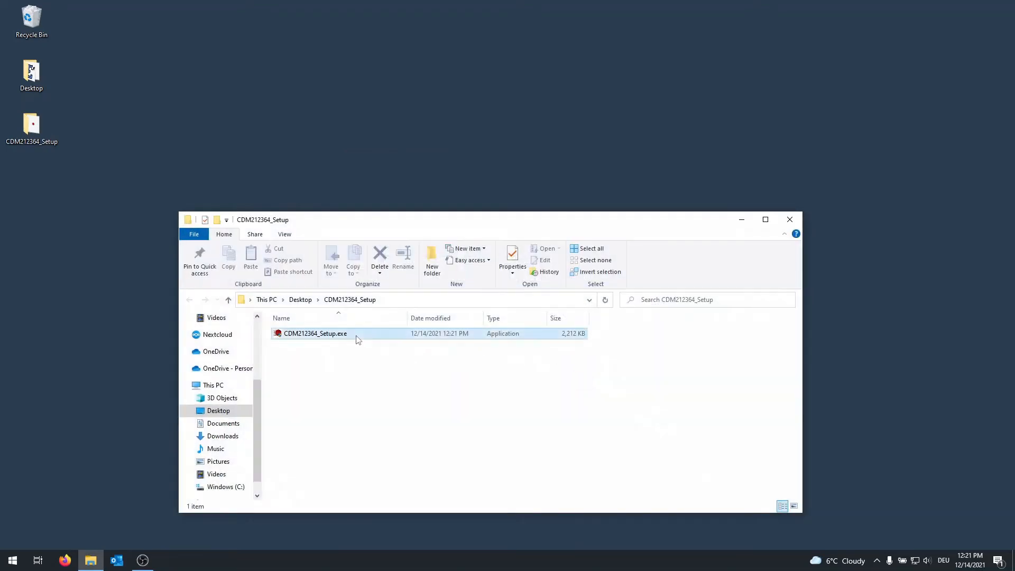
Run CDM212364_Setup.exe, accept the licence, and finish installing the FTDI CDM drivers.
double_click(315, 333)
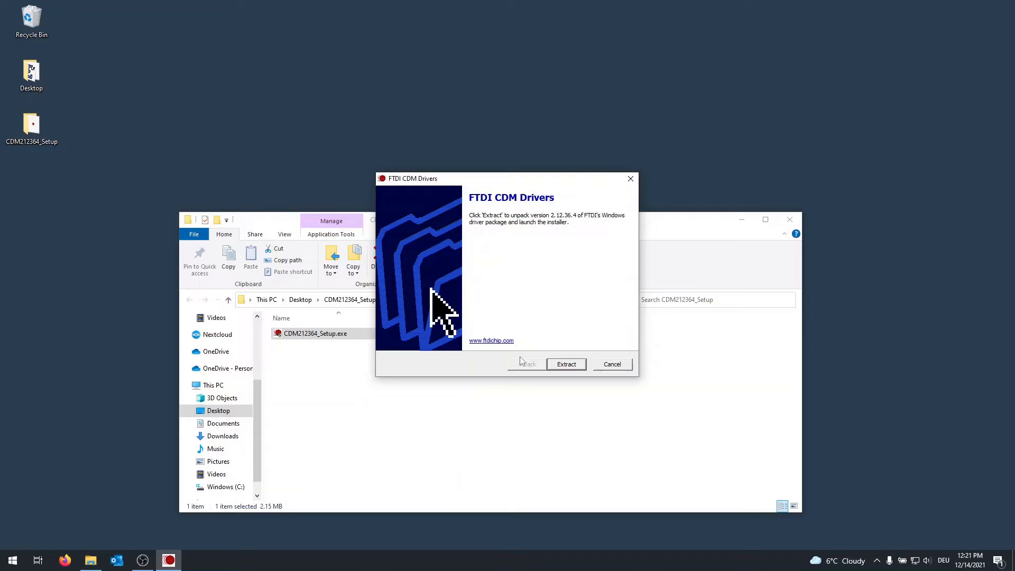
click(565, 363)
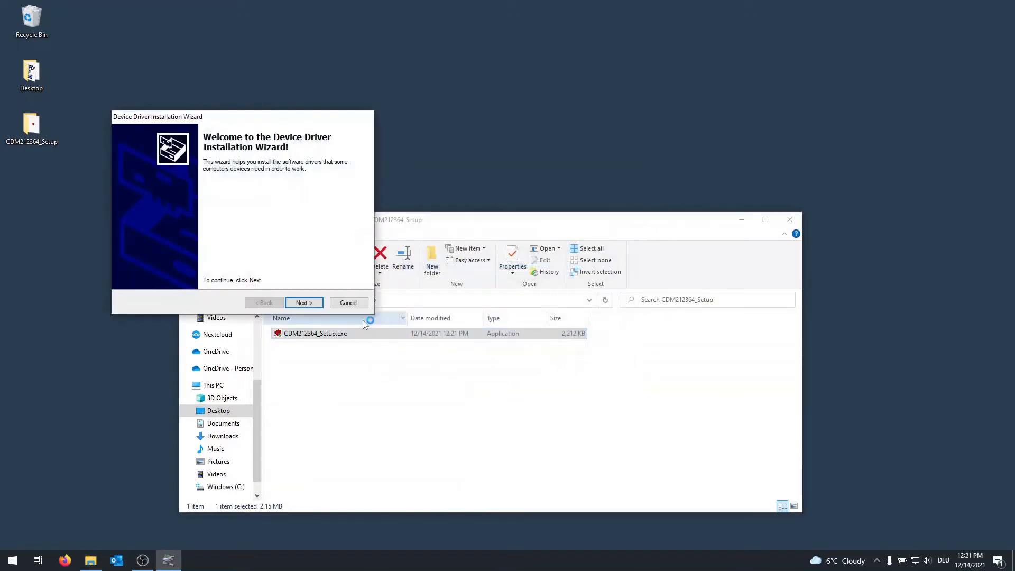
click(303, 302)
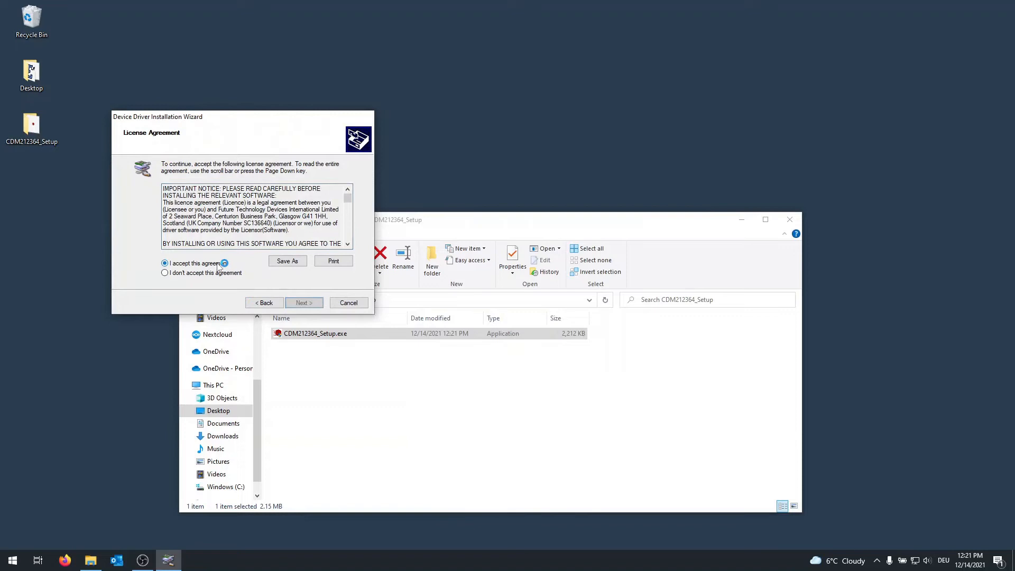
click(303, 302)
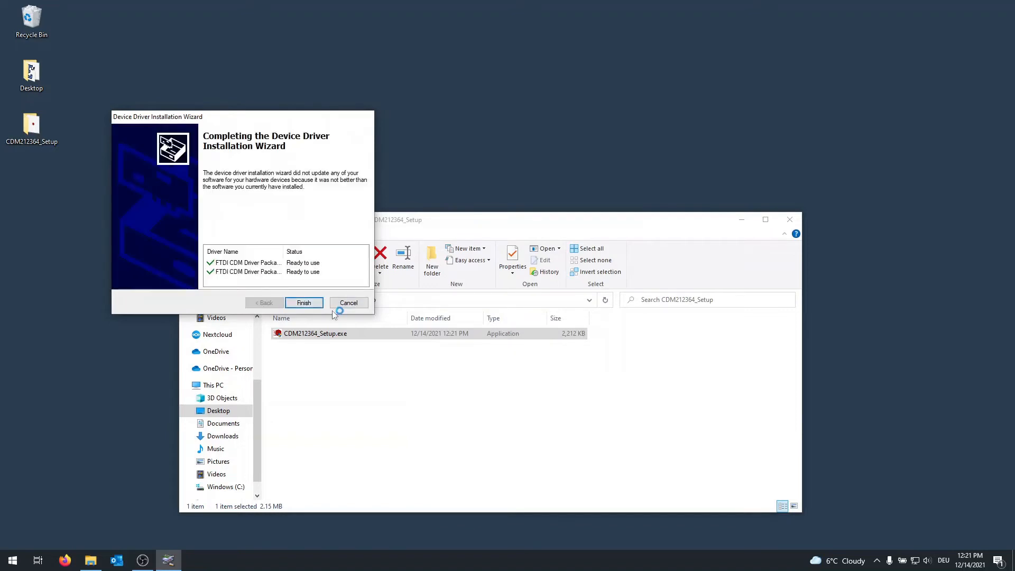
click(303, 302)
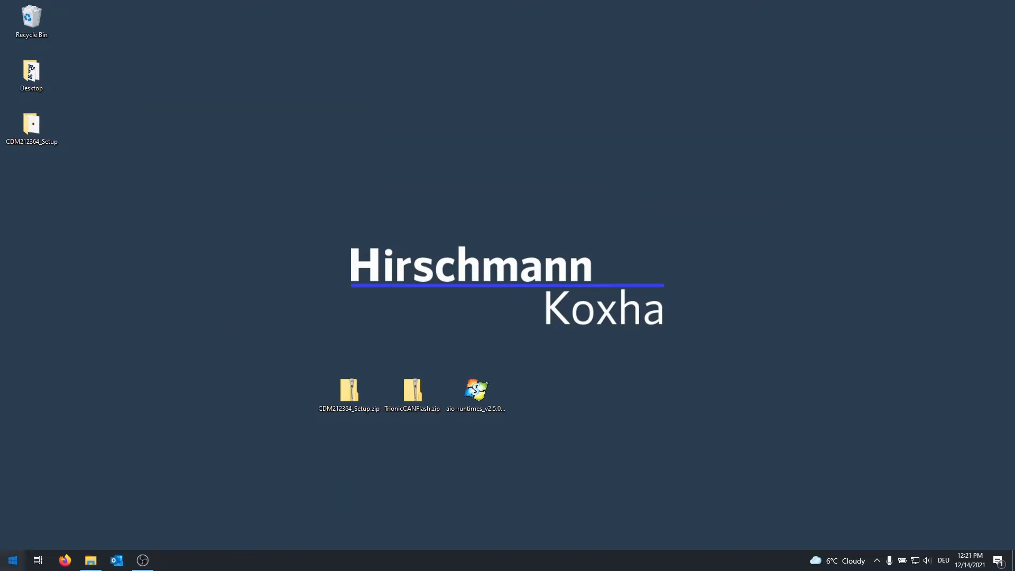
Open Device Manager via a Start search for 'control' and Control Panel's Hardware and Sound.
text(control)
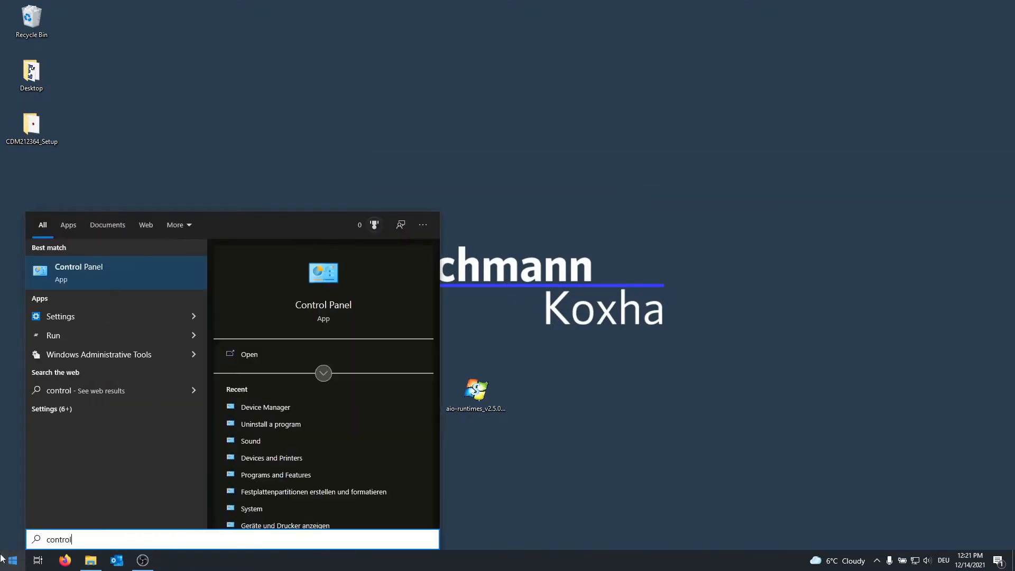
click(79, 271)
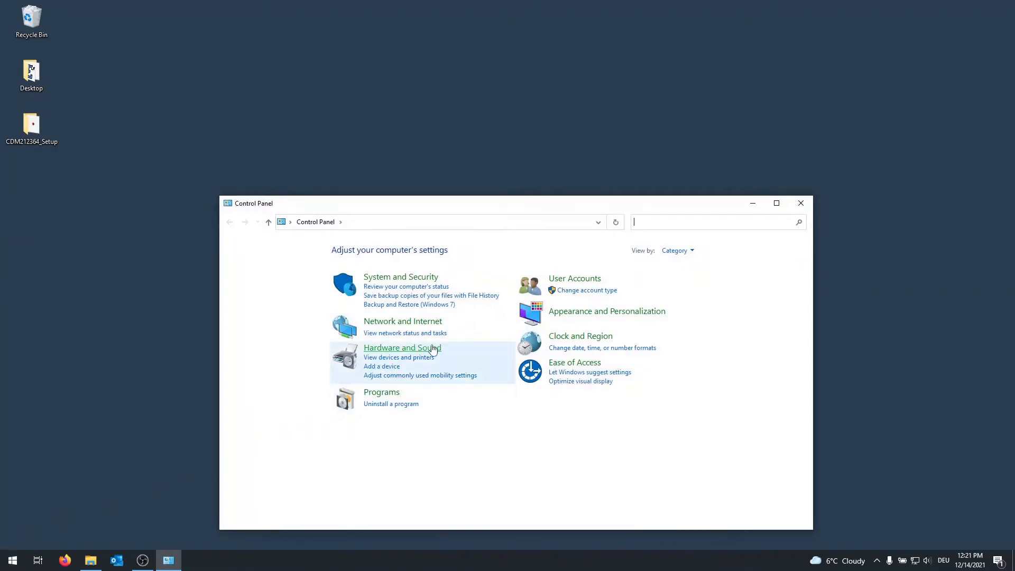
click(401, 348)
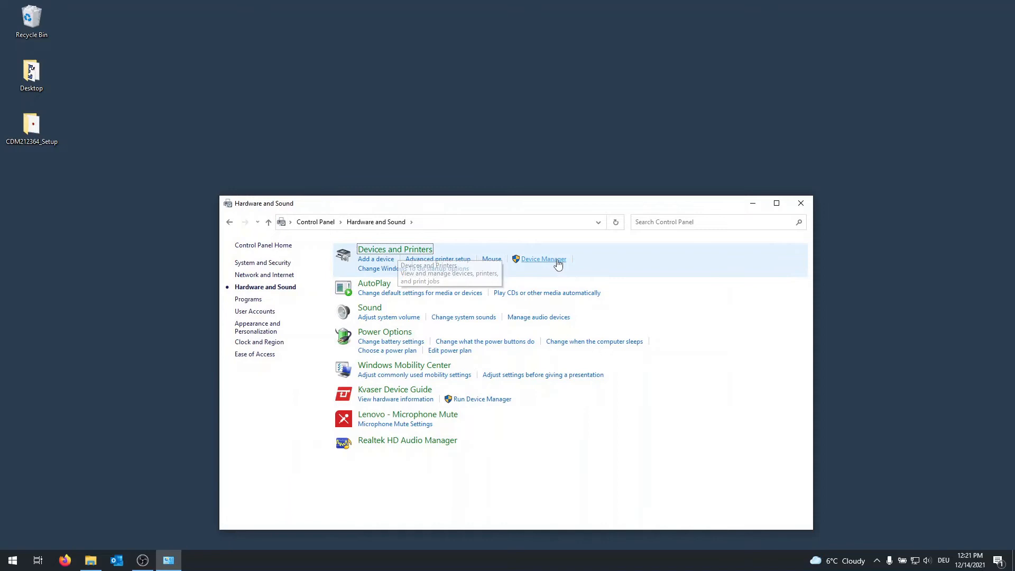
click(542, 259)
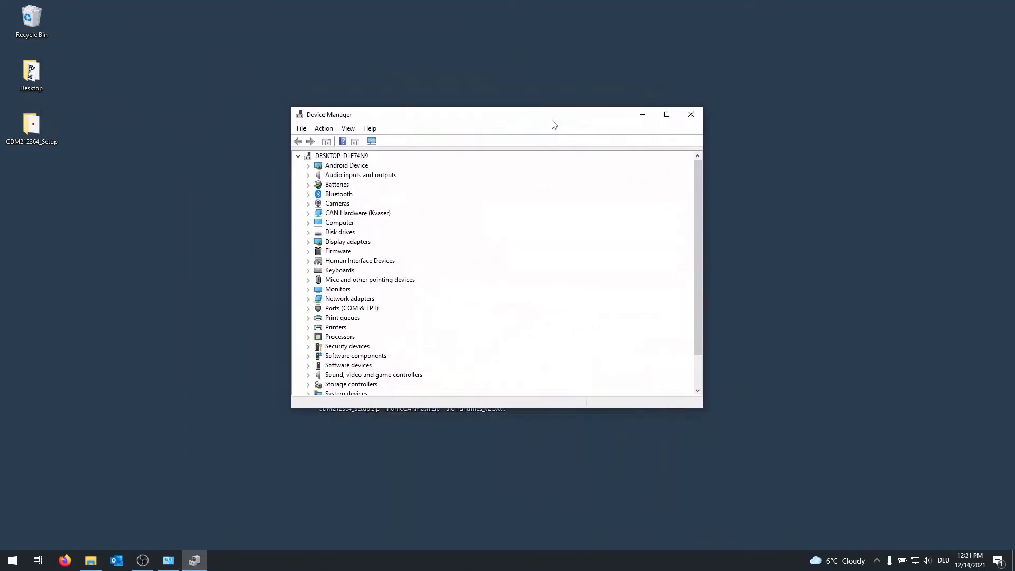
mouse_move(331, 312)
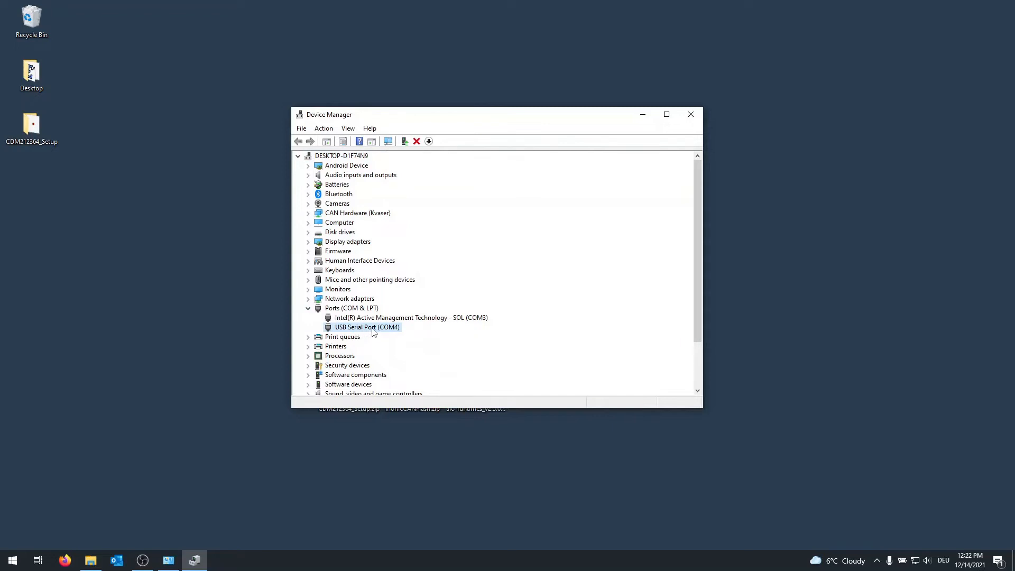
Set USB Serial Port (COM4) to 921600 bits per second in its properties.
right_click(366, 327)
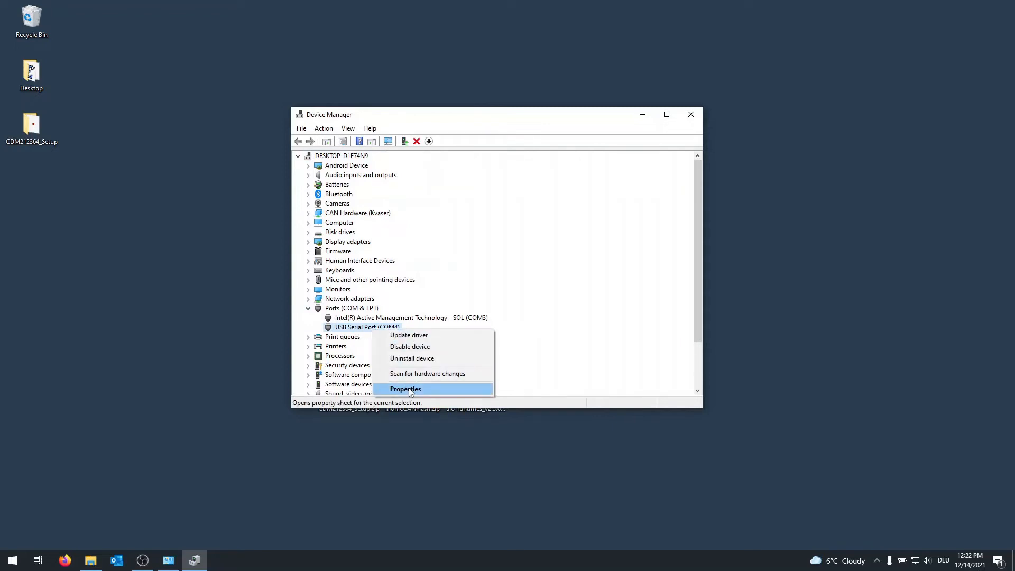
click(405, 389)
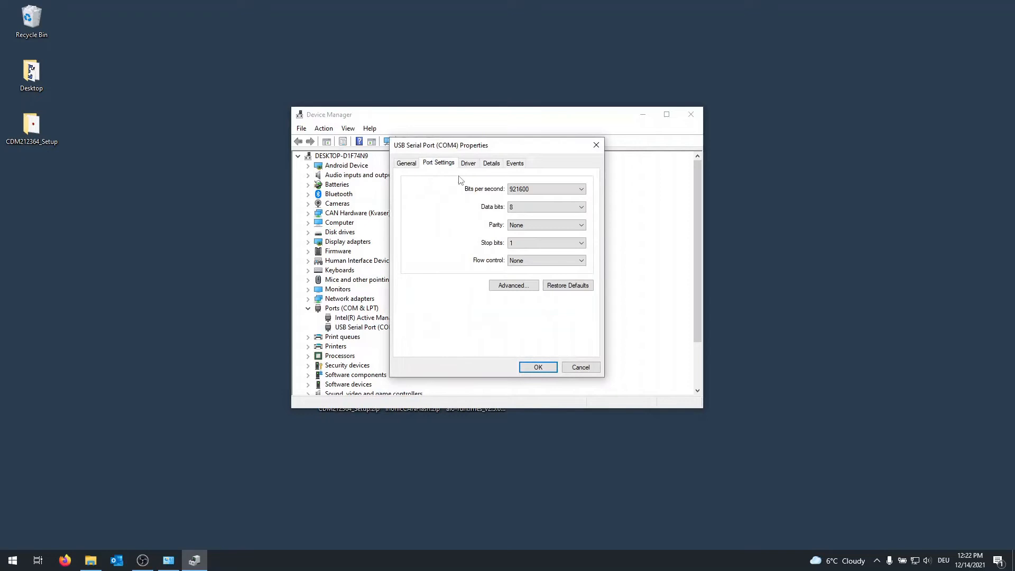
click(579, 188)
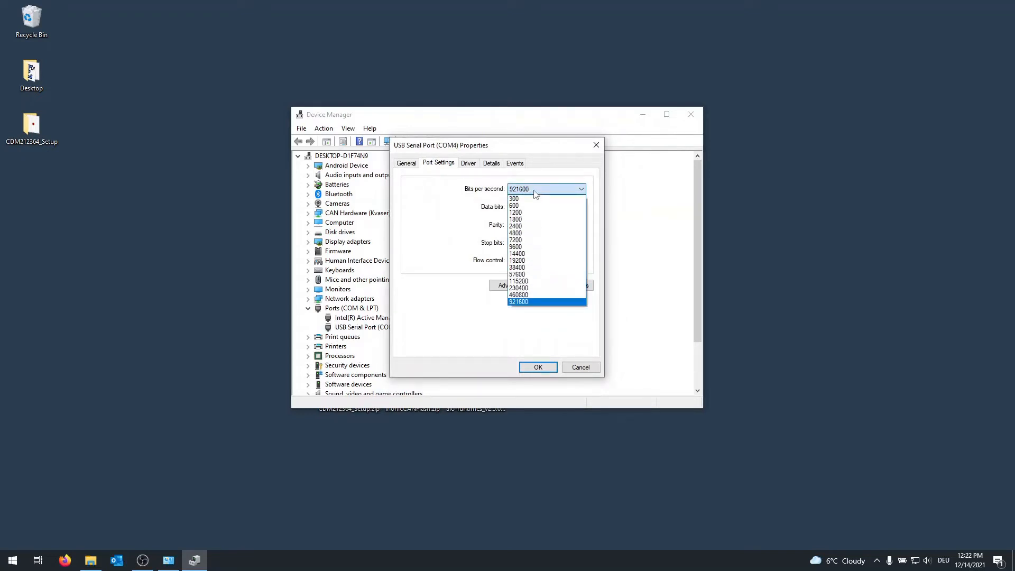
click(518, 302)
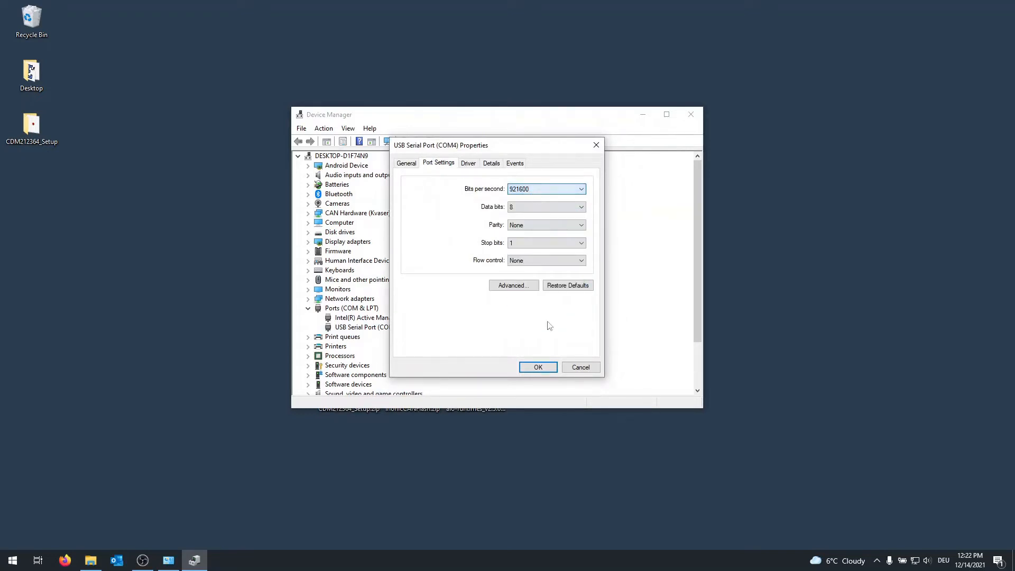
click(537, 366)
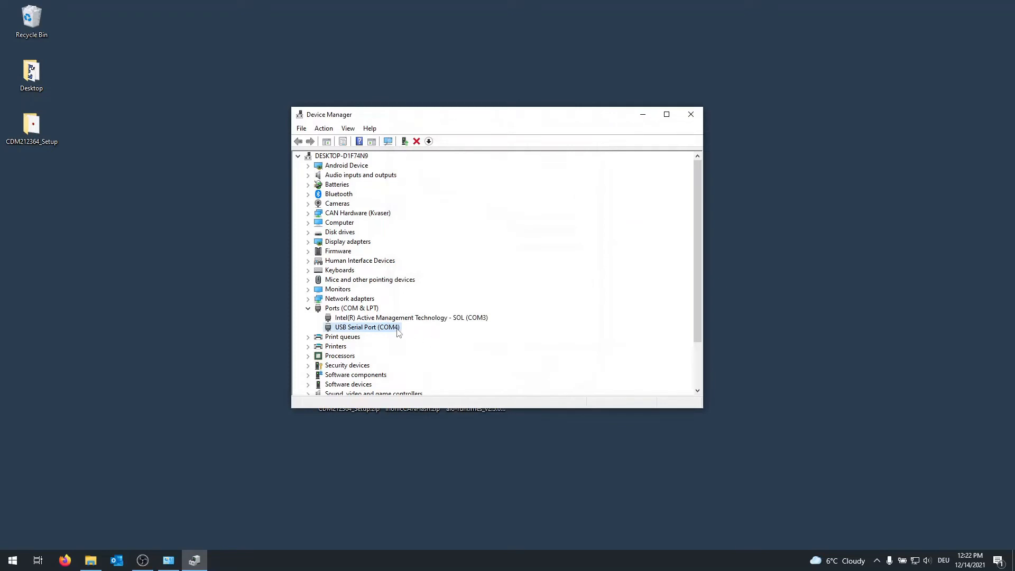
double_click(366, 327)
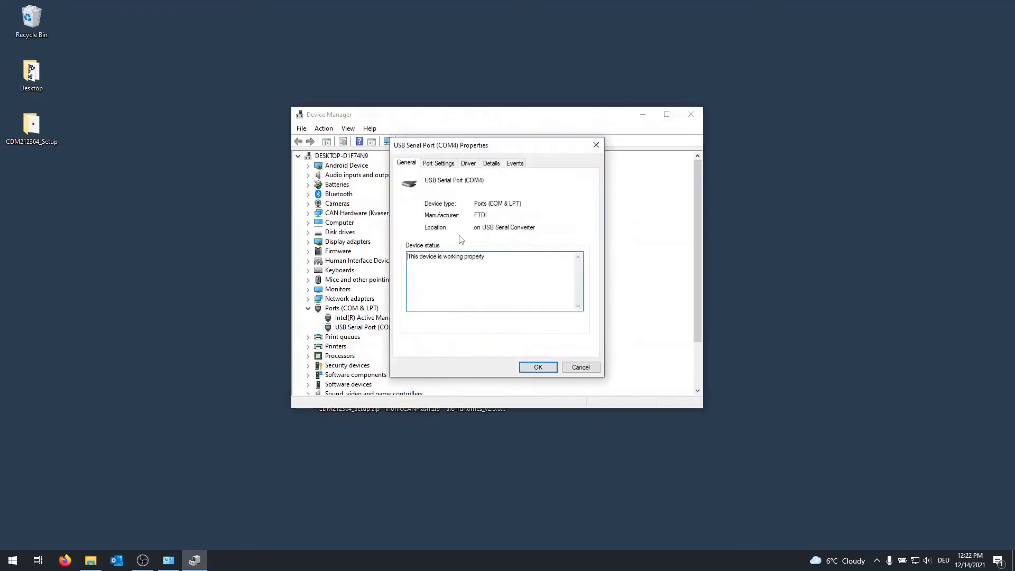
click(438, 162)
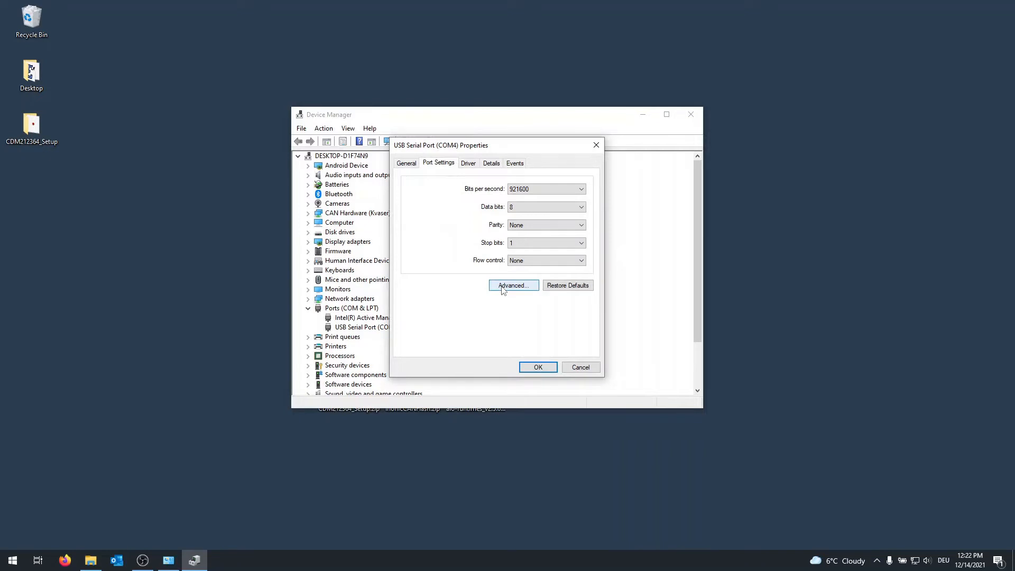
click(512, 285)
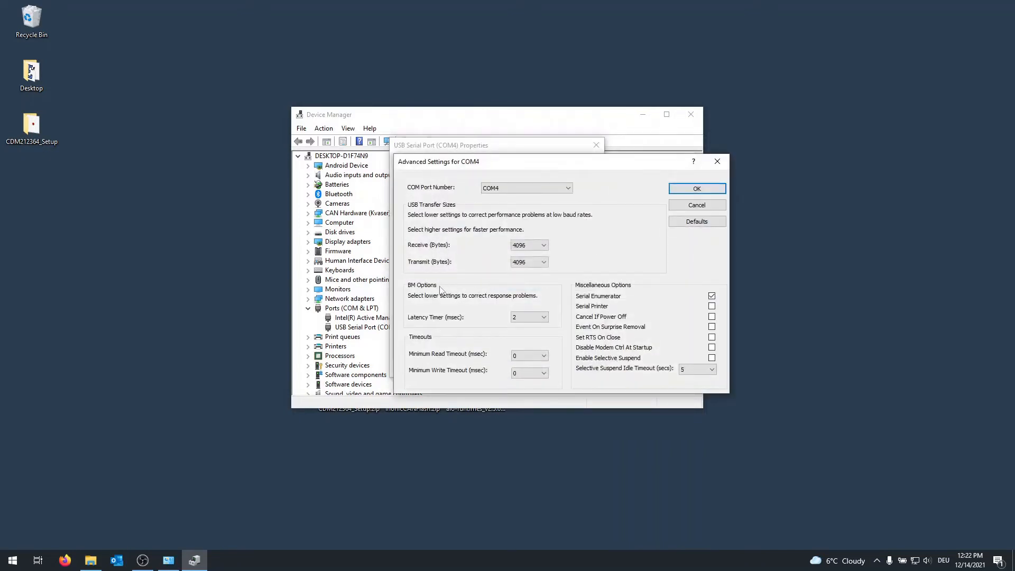
click(544, 317)
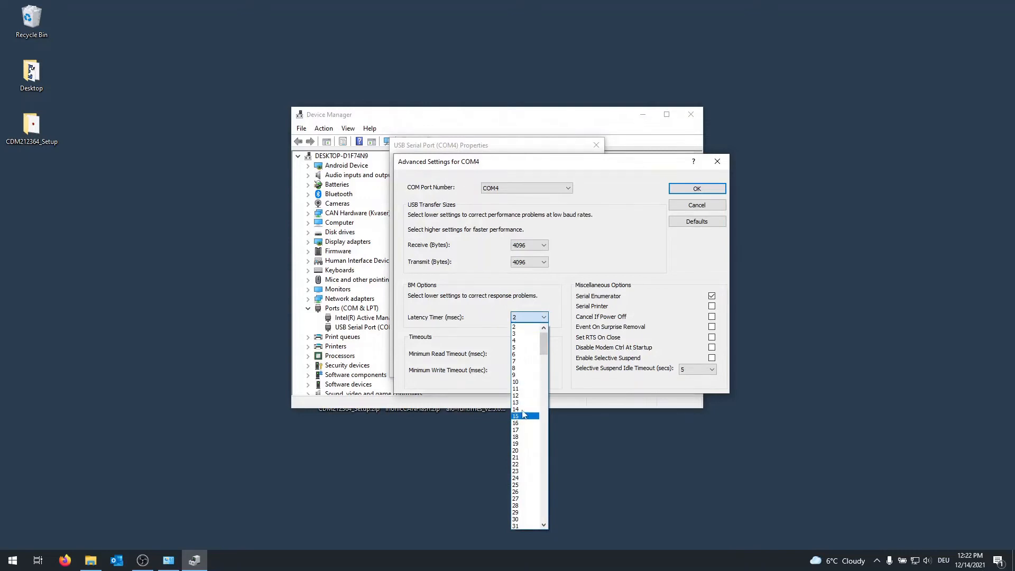
click(527, 317)
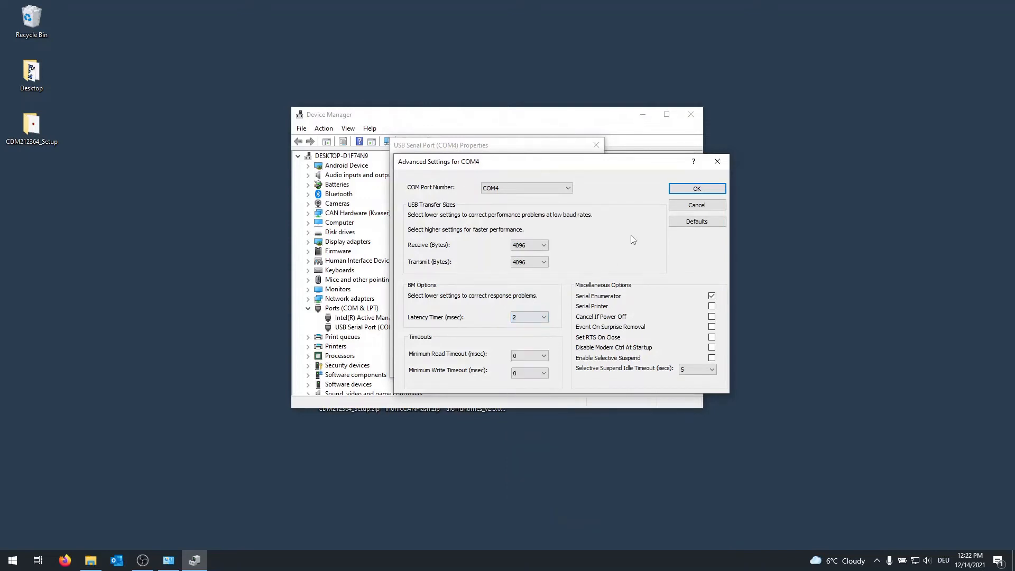
click(697, 187)
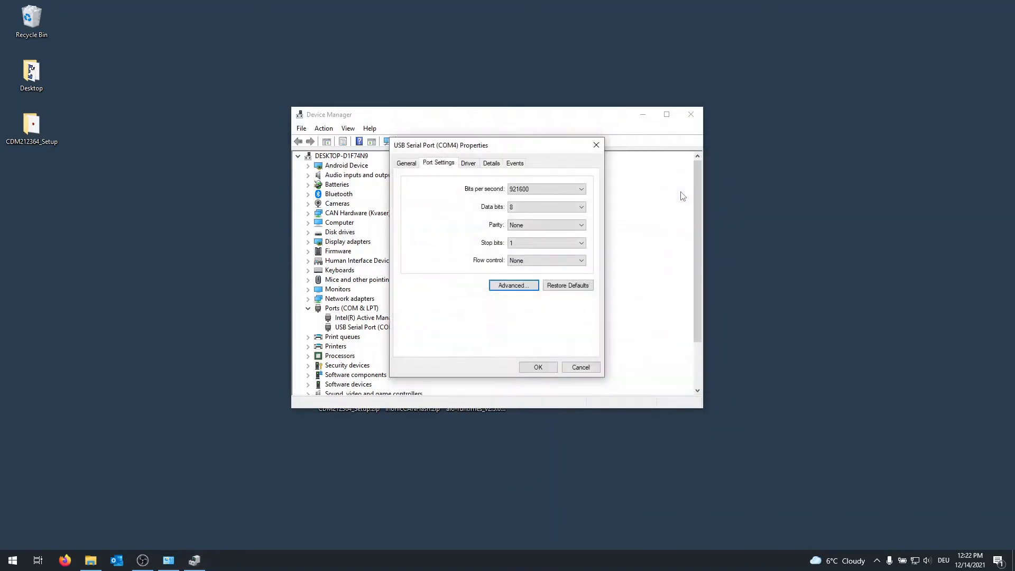
click(537, 366)
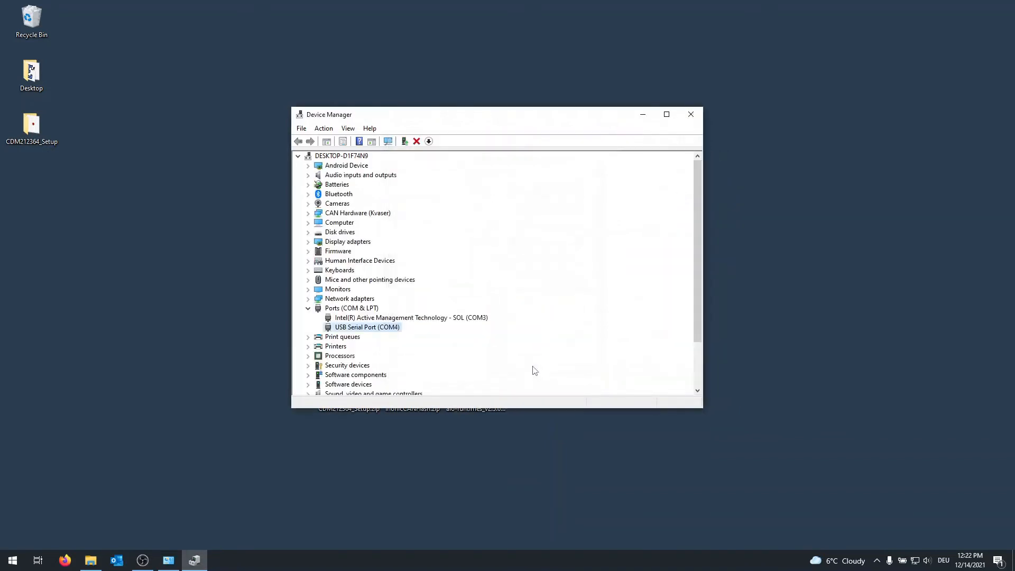
right_click(366, 326)
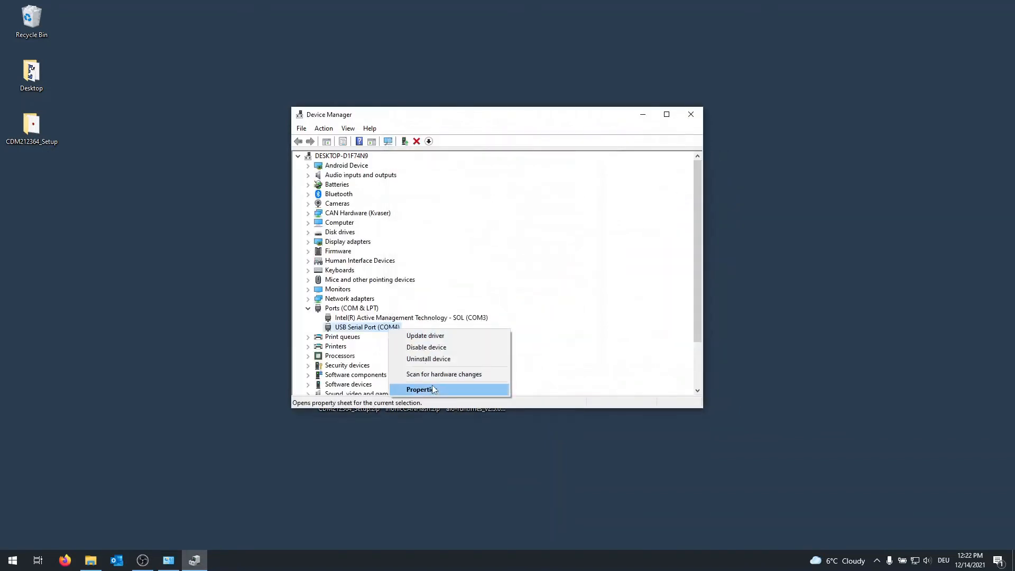
click(420, 389)
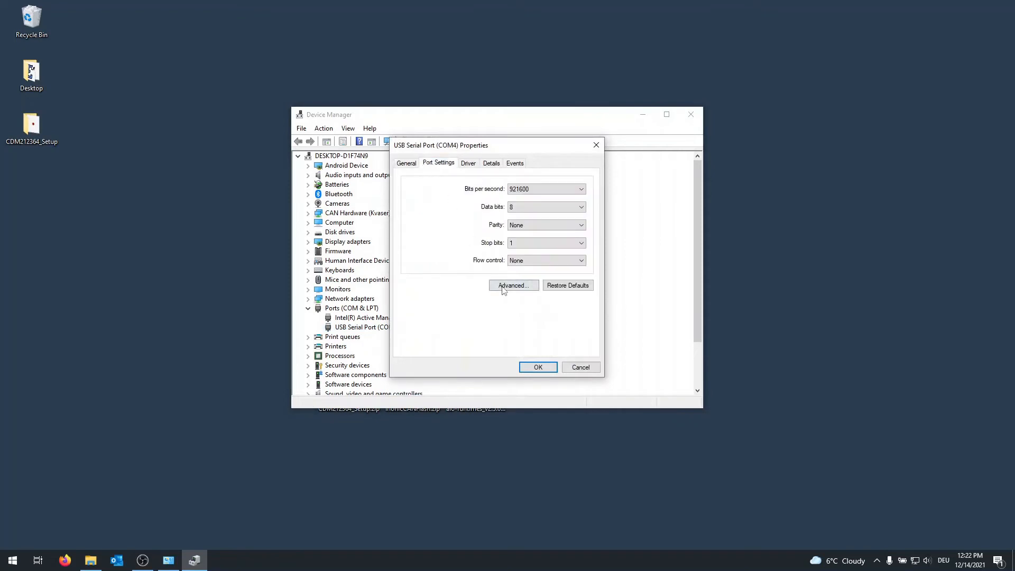
click(512, 284)
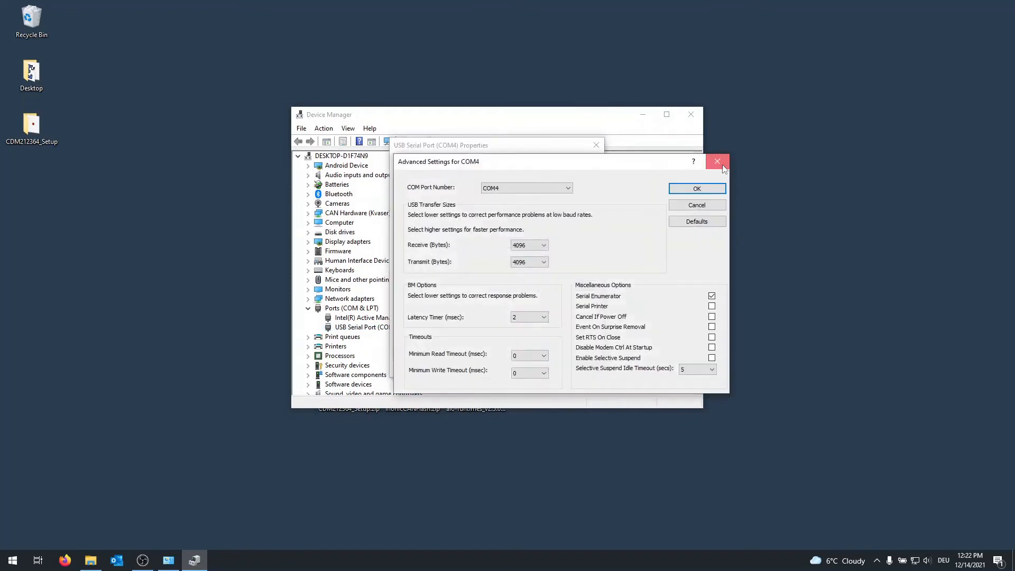
click(716, 161)
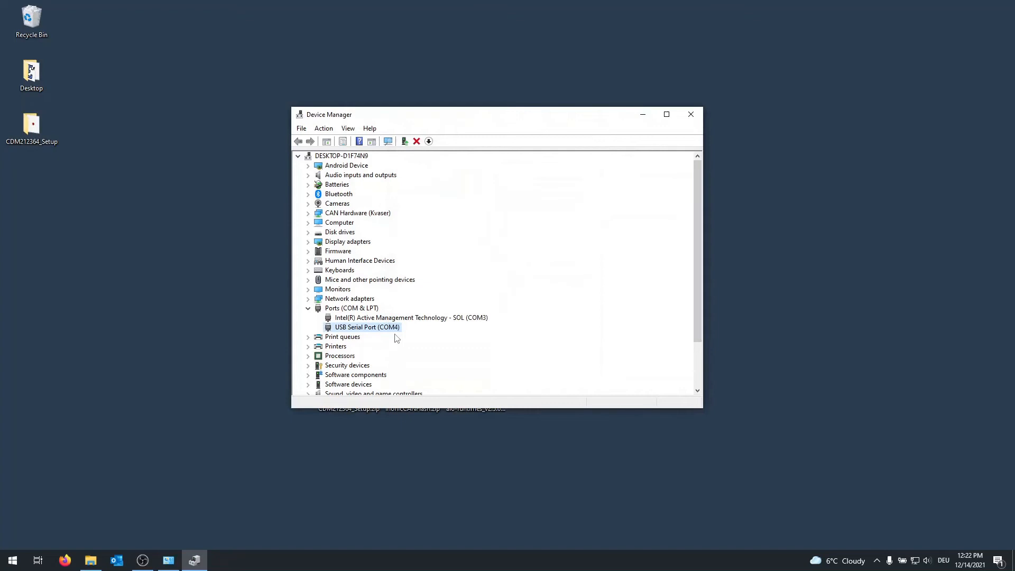
mouse_move(388, 334)
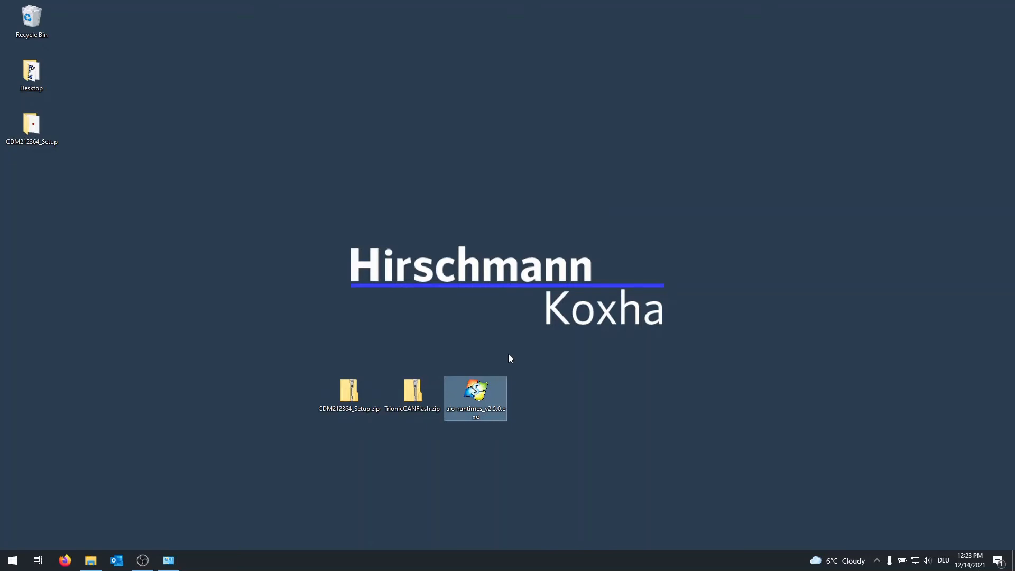
Launch aio-runtimes_v2.5.0.exe from the desktop.
double_click(475, 394)
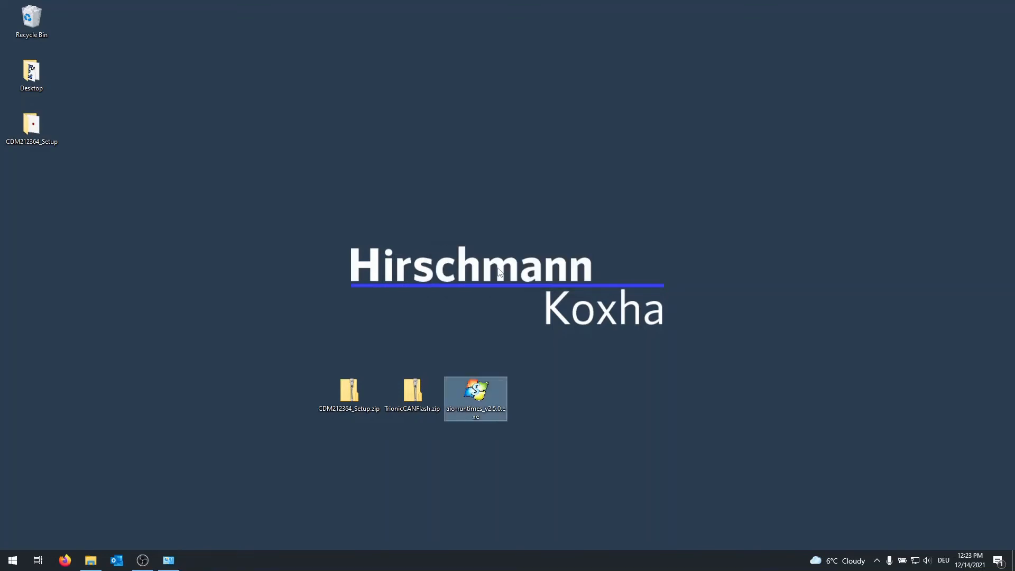
mouse_move(463, 353)
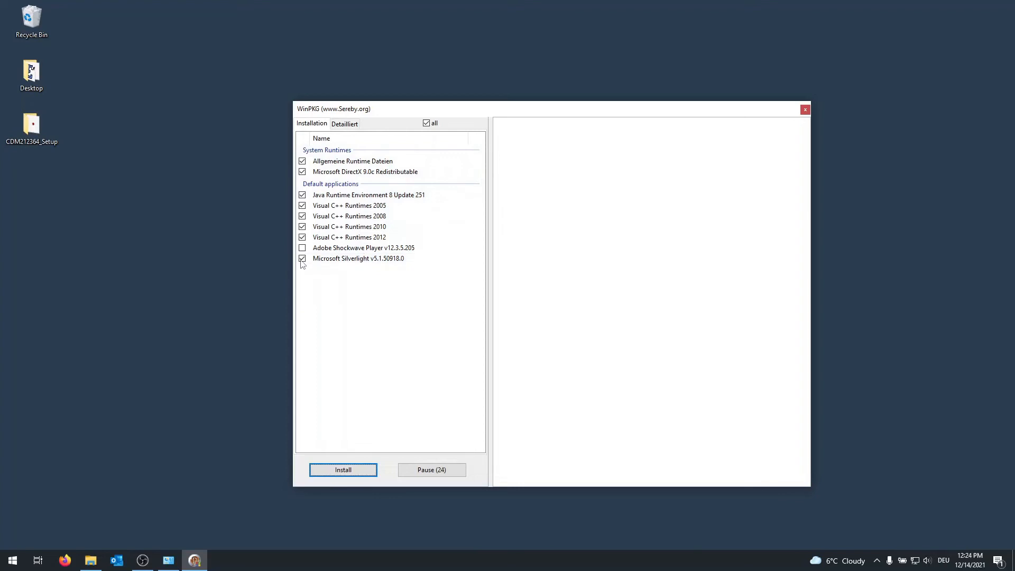
Uncheck Silverlight, Java and DirectX 9.0c, install the remaining runtimes, then close WinPKG.
click(302, 259)
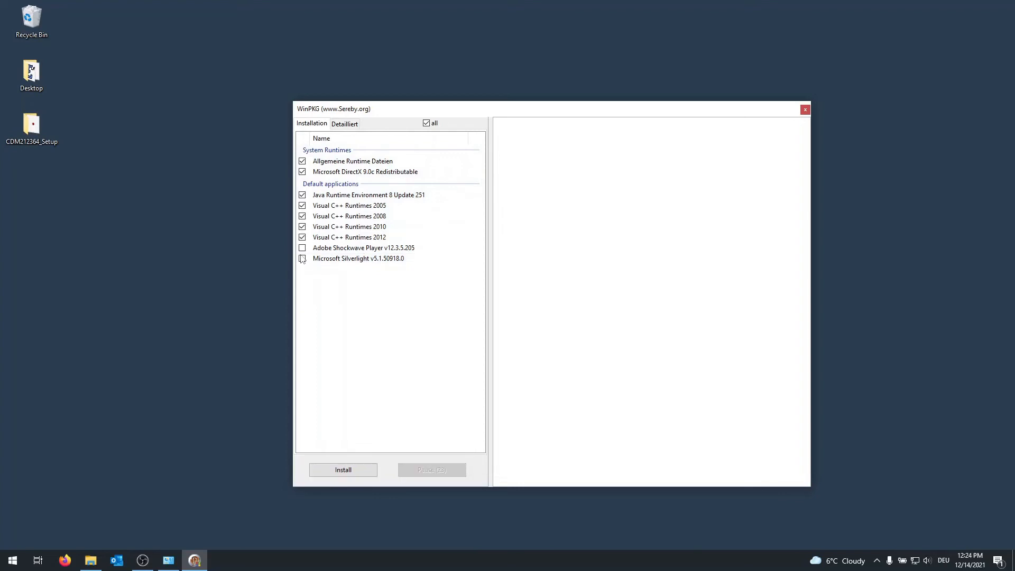
click(302, 171)
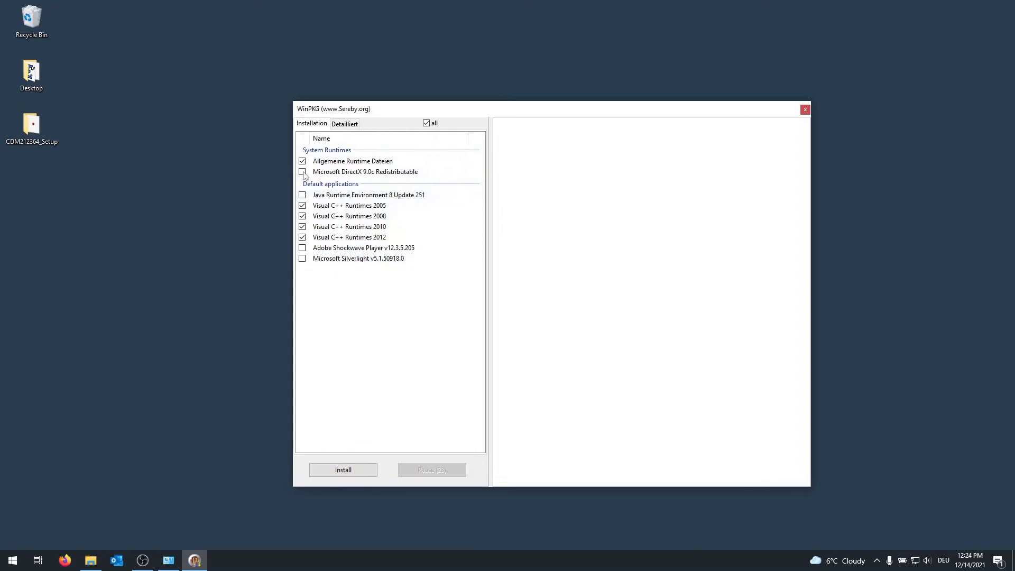
click(302, 171)
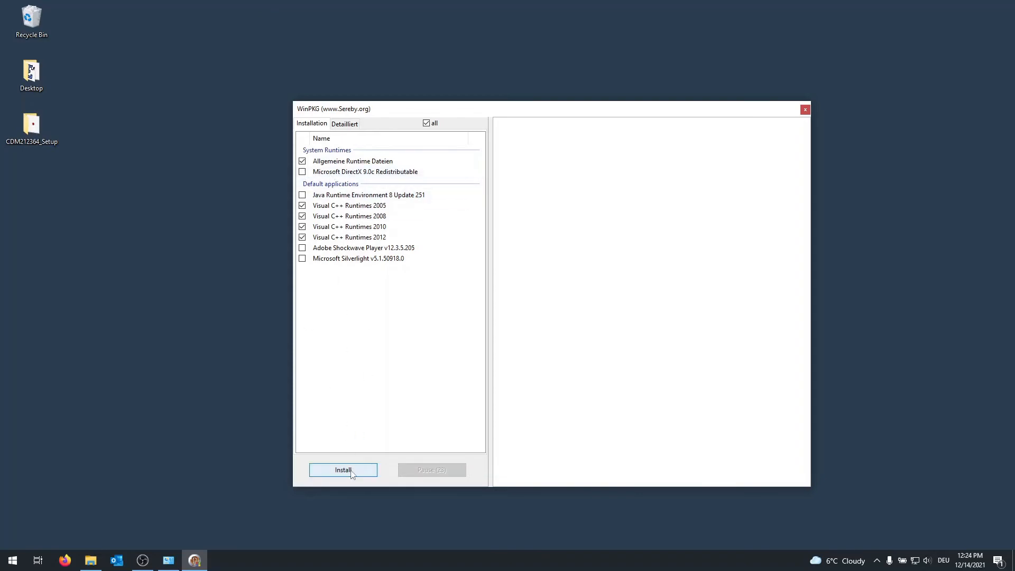
click(343, 470)
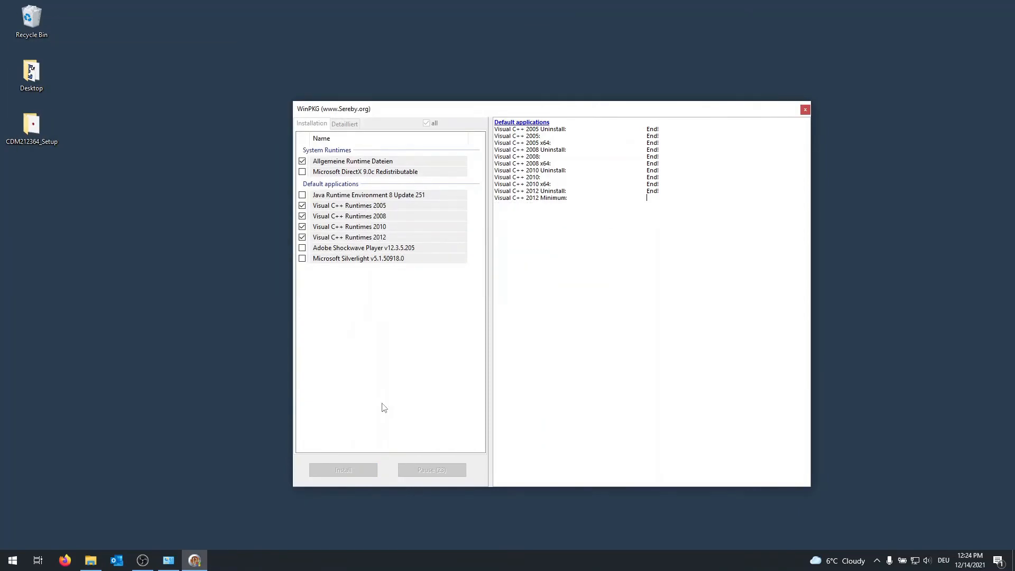
click(804, 109)
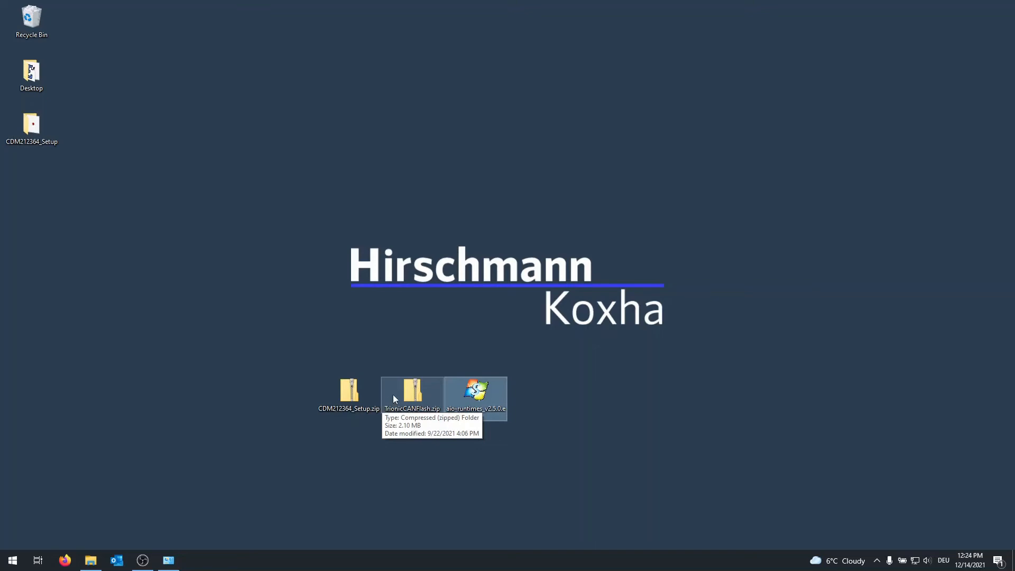
Extract TrionicCANFlash.zip into the Desktop\TrionicCANFlash folder.
click(412, 393)
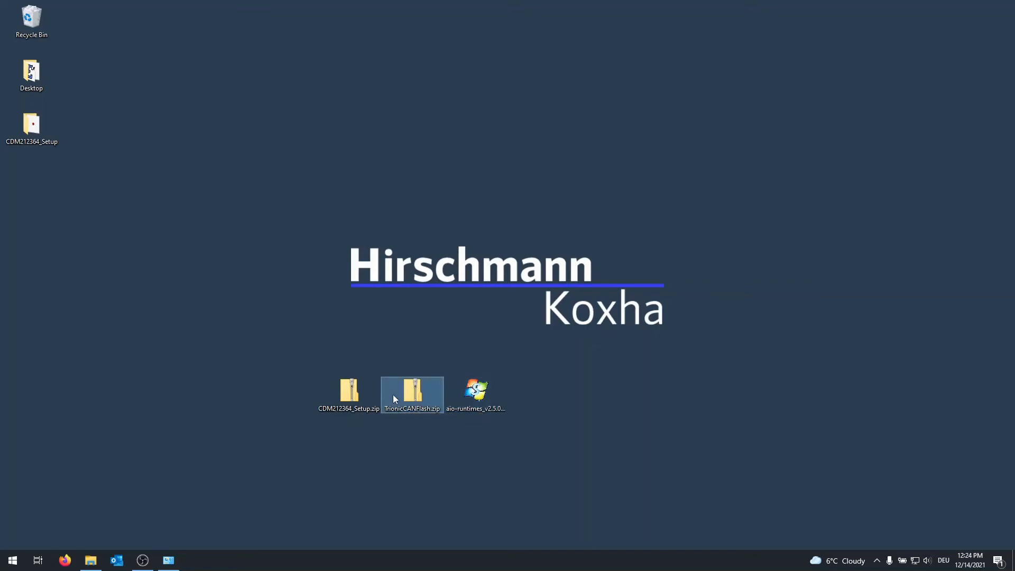
right_click(412, 394)
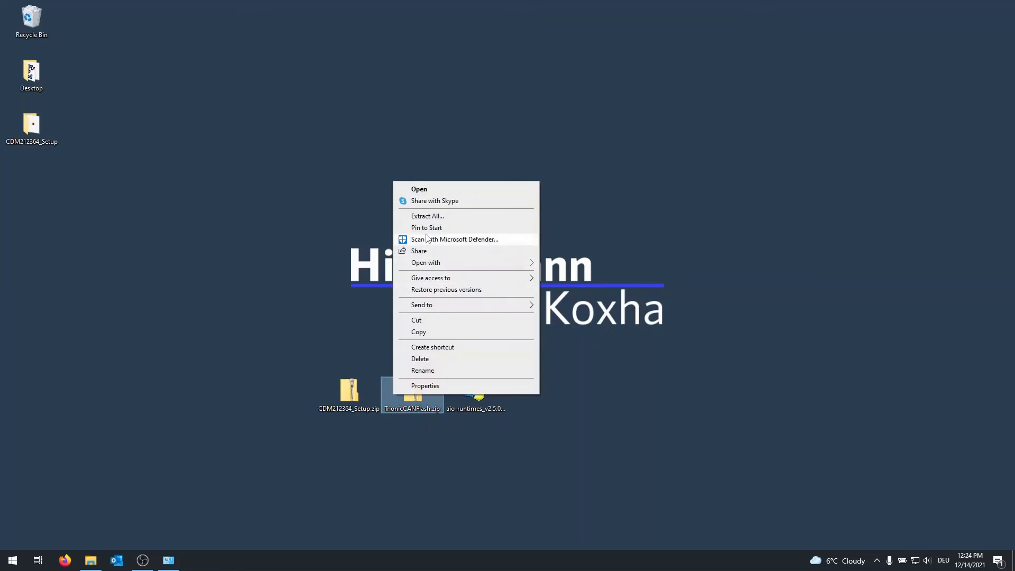
click(426, 215)
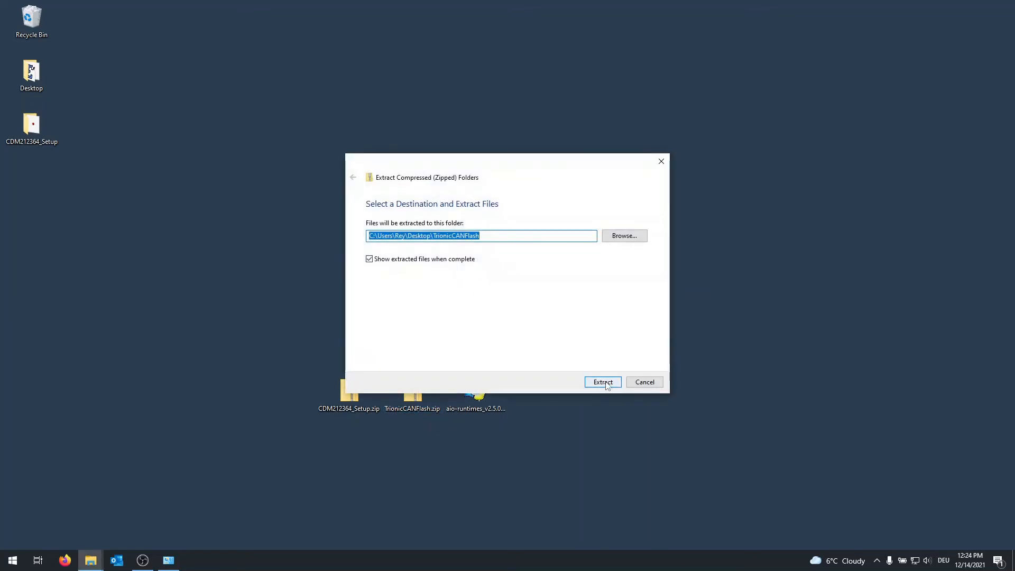
click(601, 381)
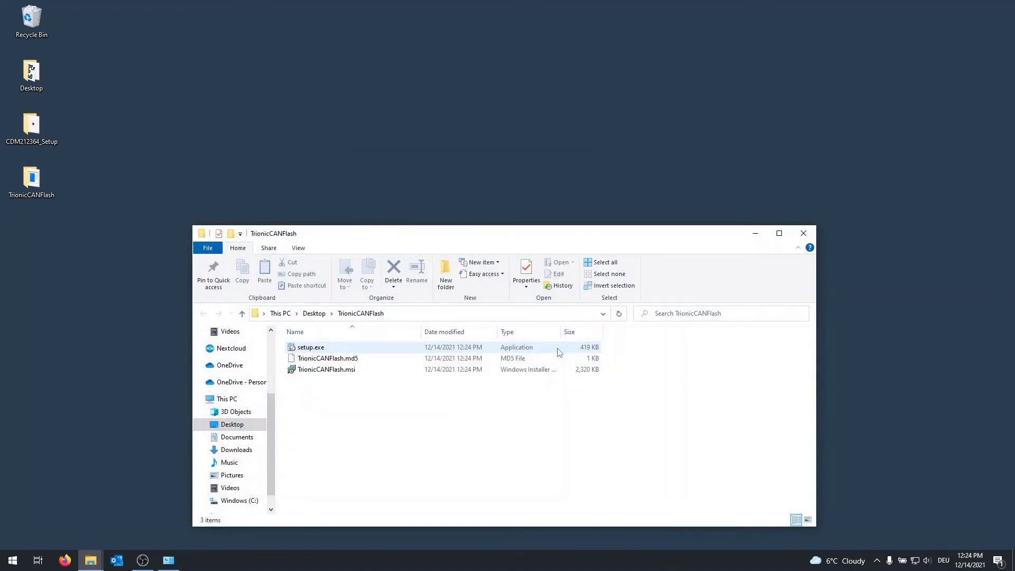
Run setup.exe and step through the TrionicCANFlash wizard to install it.
double_click(311, 346)
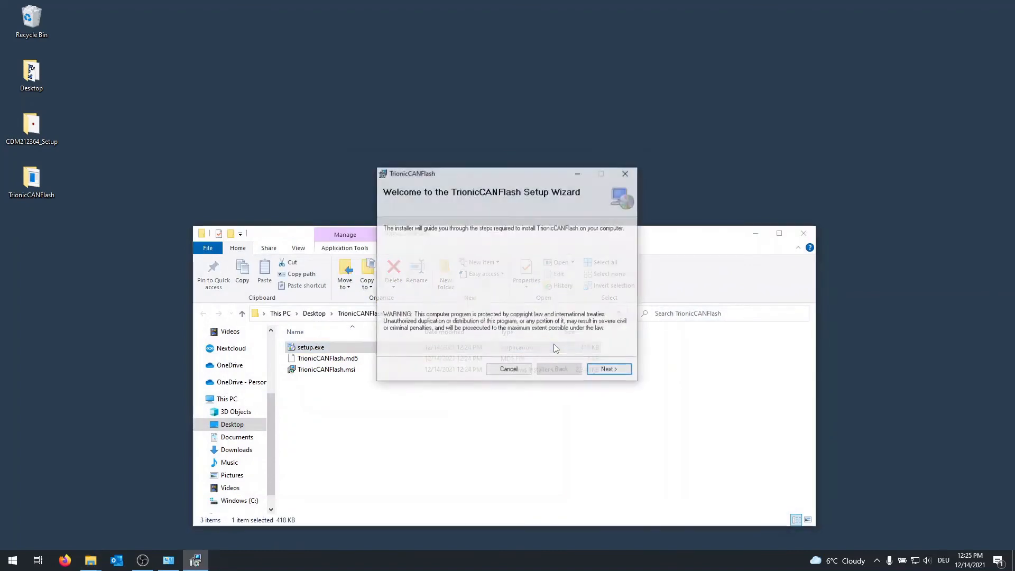
click(608, 369)
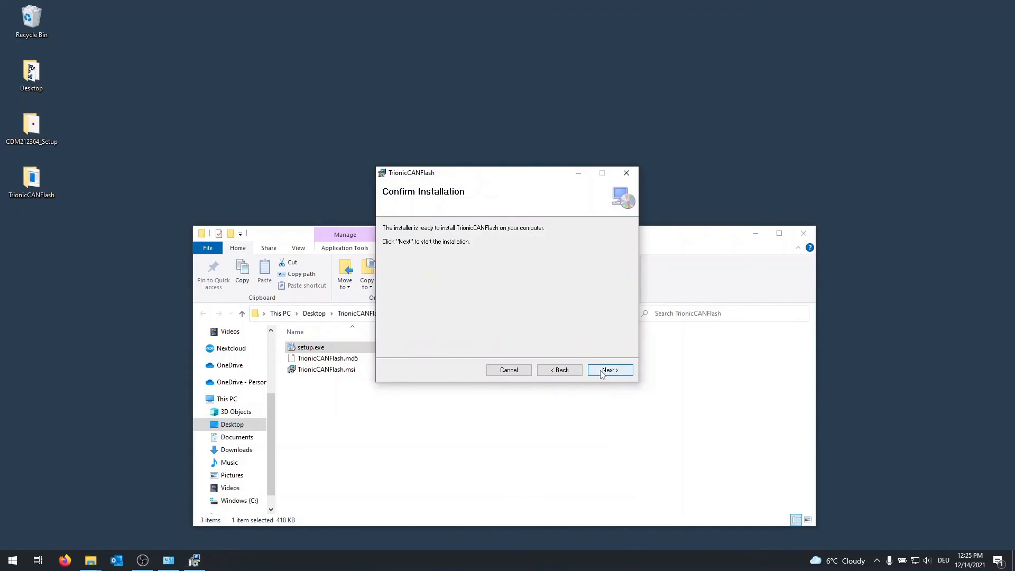
click(608, 369)
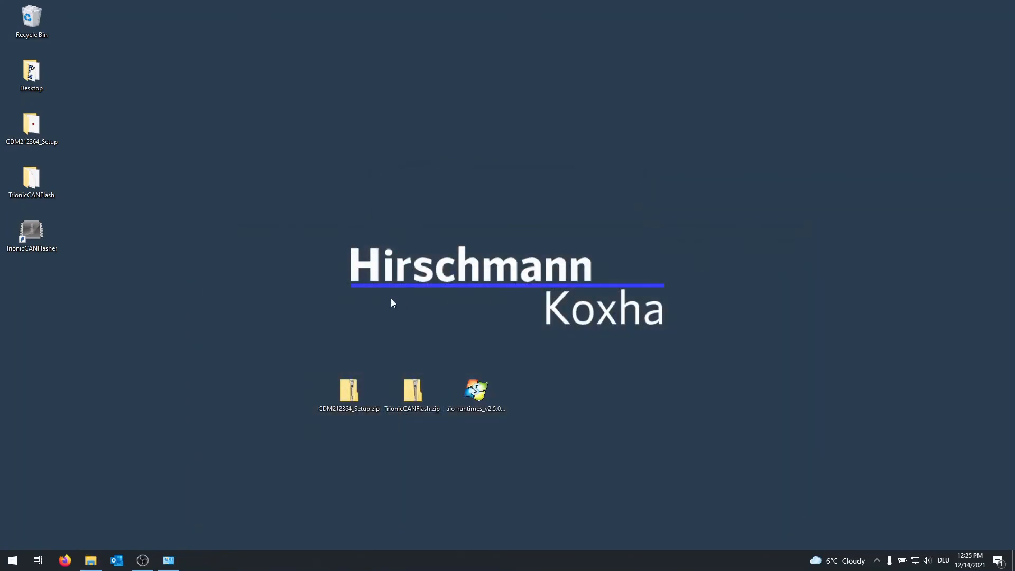
Launch TrionicCANFlasher, keep ECU type Trionic 8: Main, and open Settings.
click(31, 233)
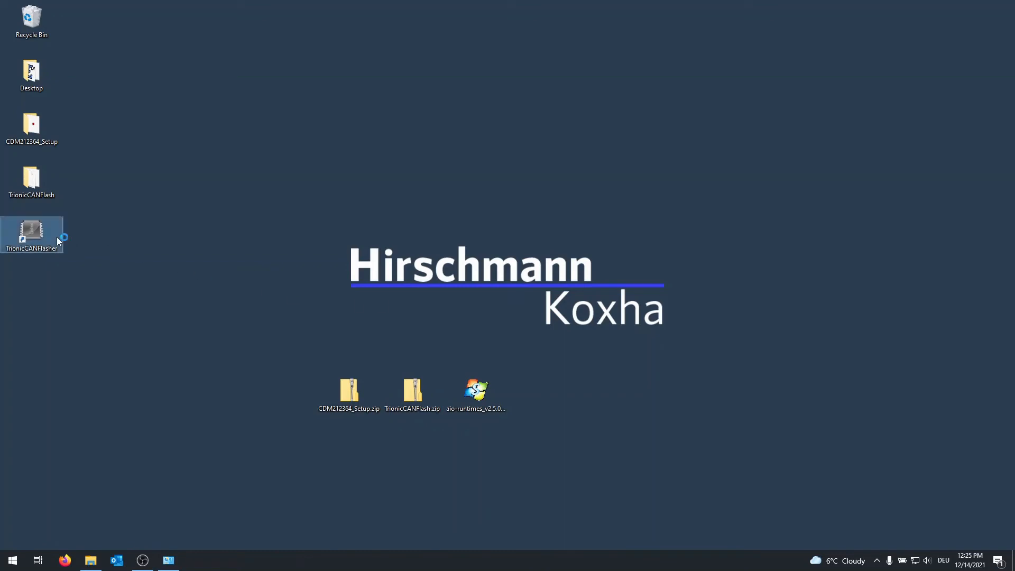
double_click(32, 234)
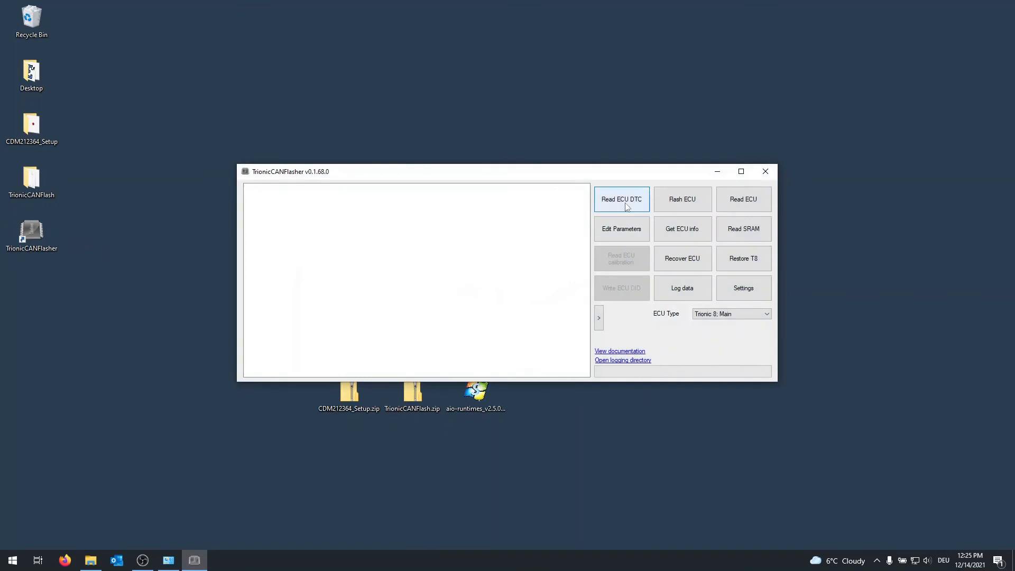
mouse_move(714, 209)
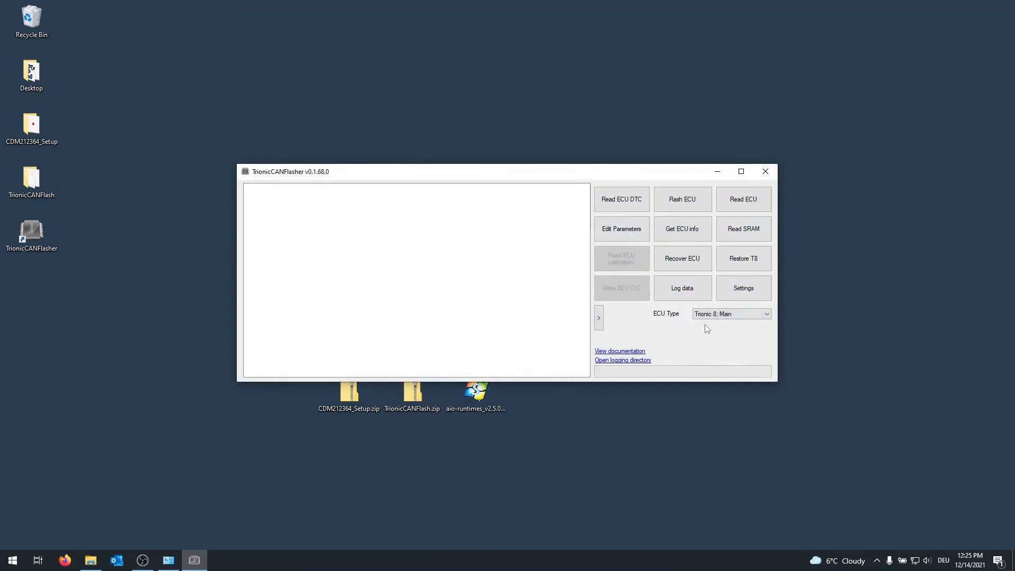
click(730, 313)
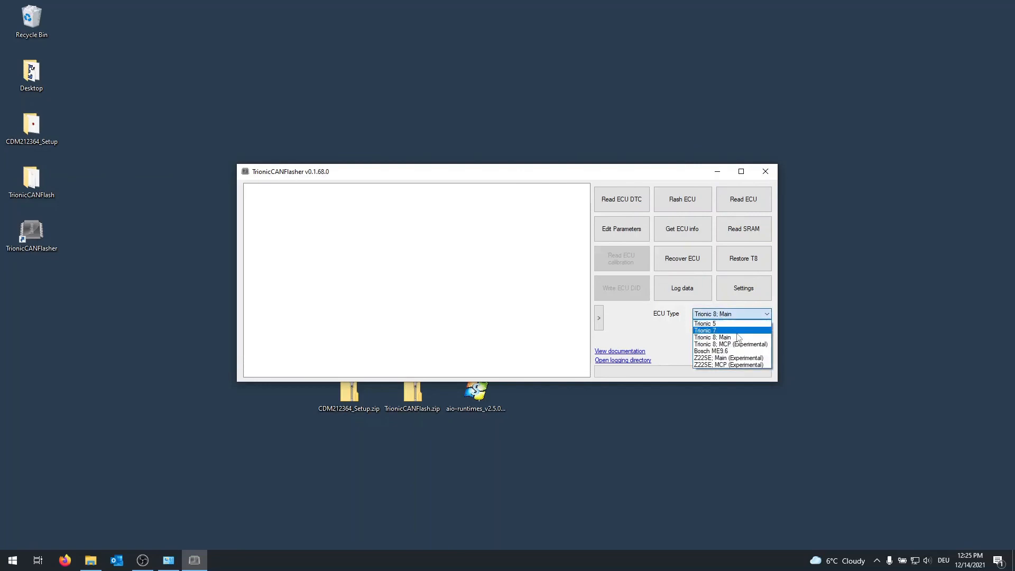
click(715, 337)
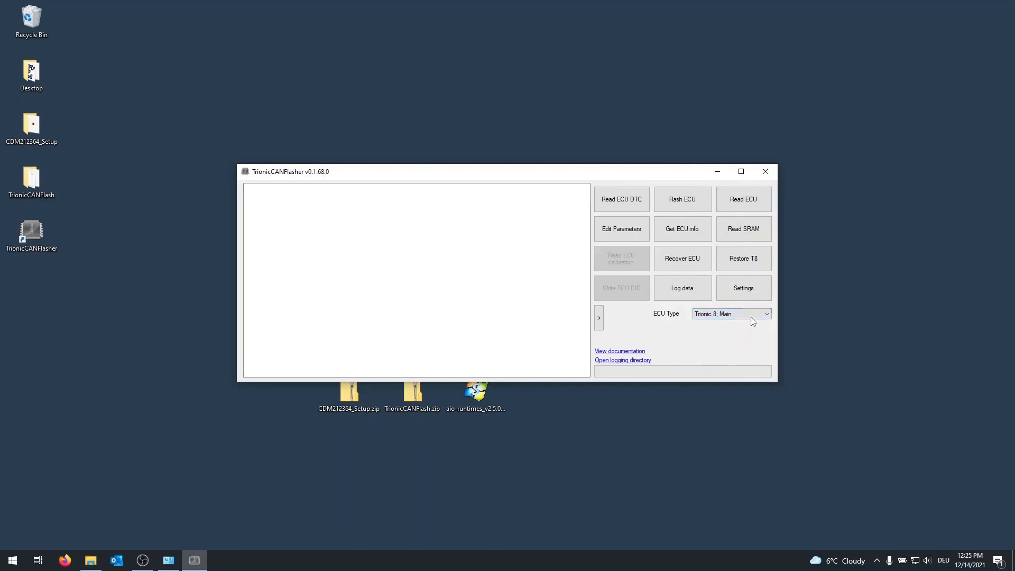
click(743, 288)
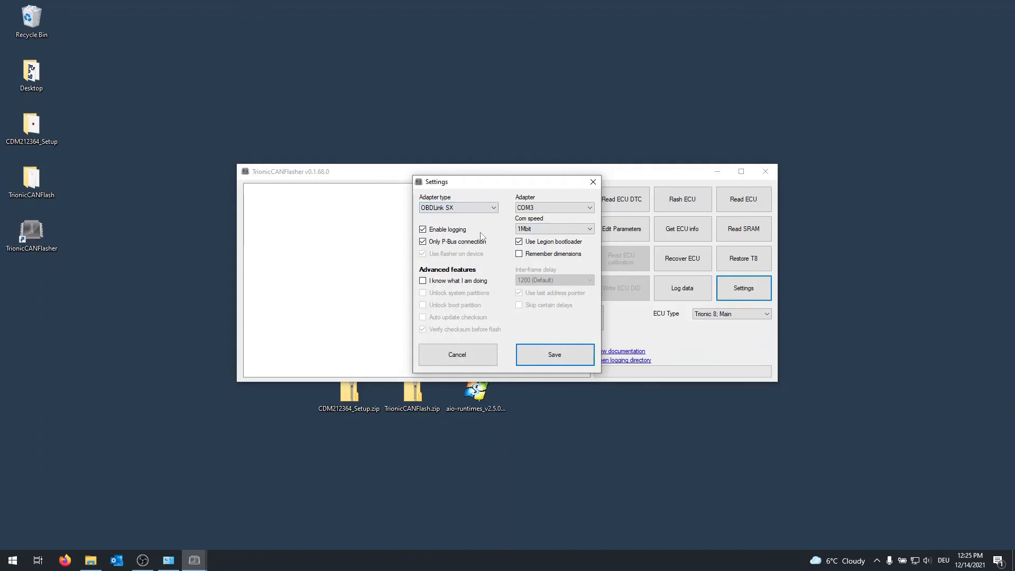
Select COM4 for the OBDLink SX adapter at 1Mbit and save the settings.
click(553, 207)
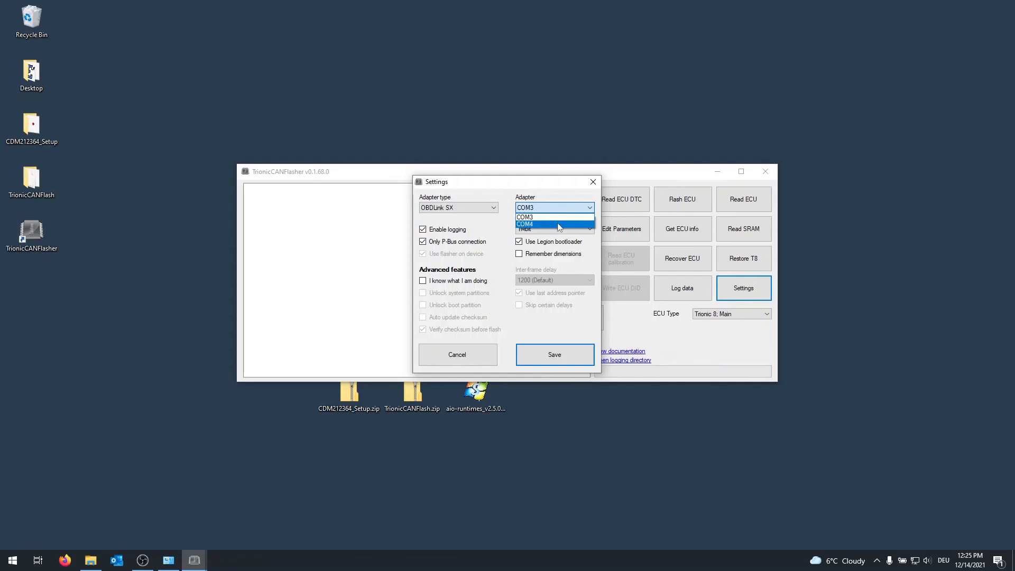
click(524, 224)
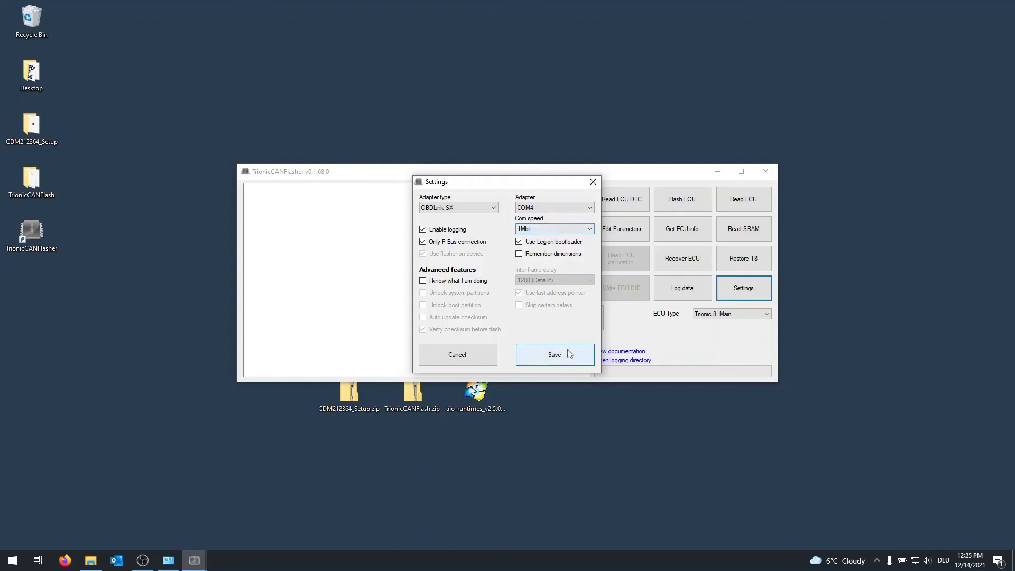
click(553, 354)
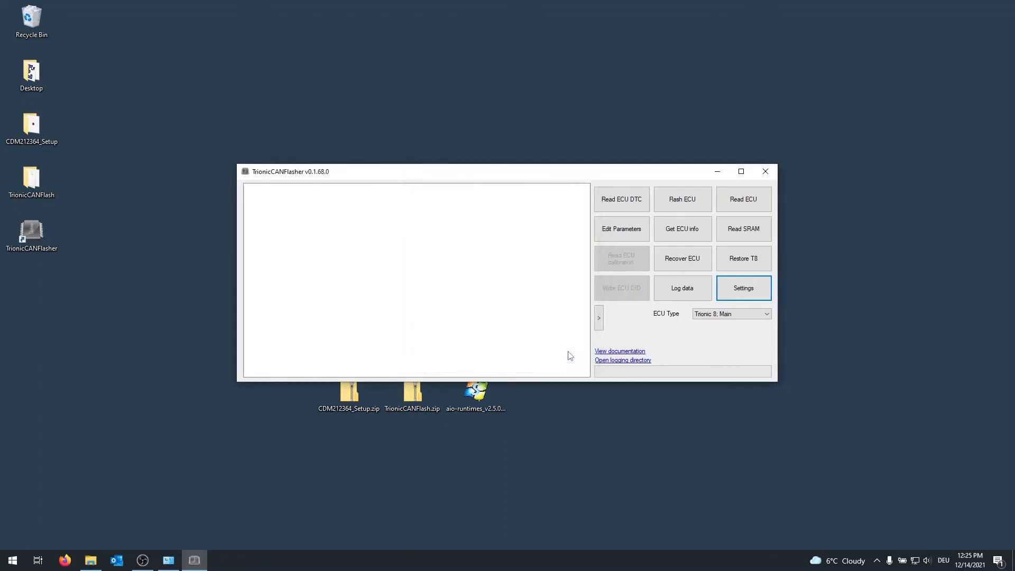
mouse_move(576, 347)
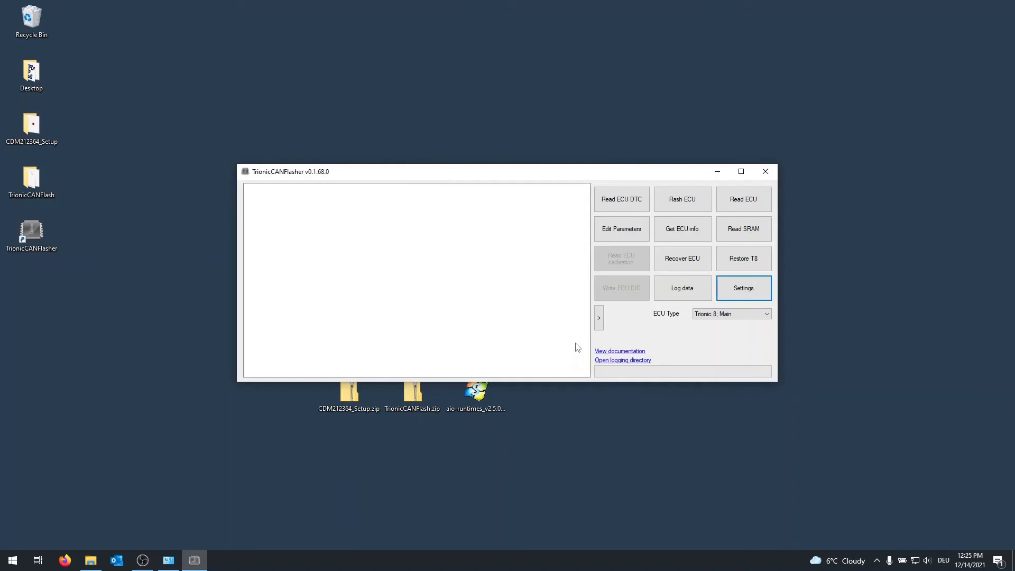